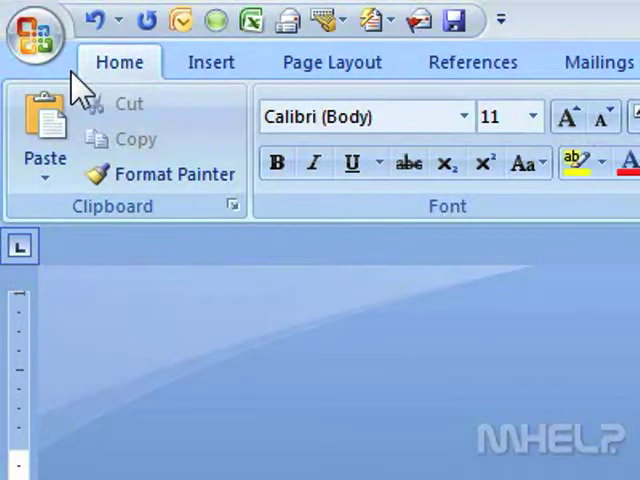
Insert a legacy check box form field beside Male with its default value set to Checked
left_click(342, 61)
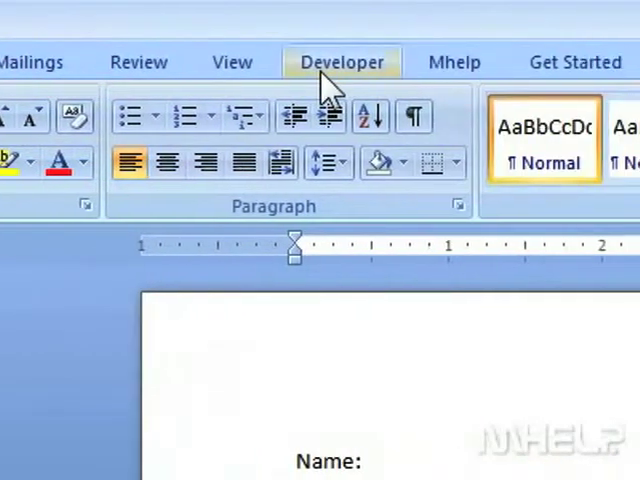
left_click(342, 61)
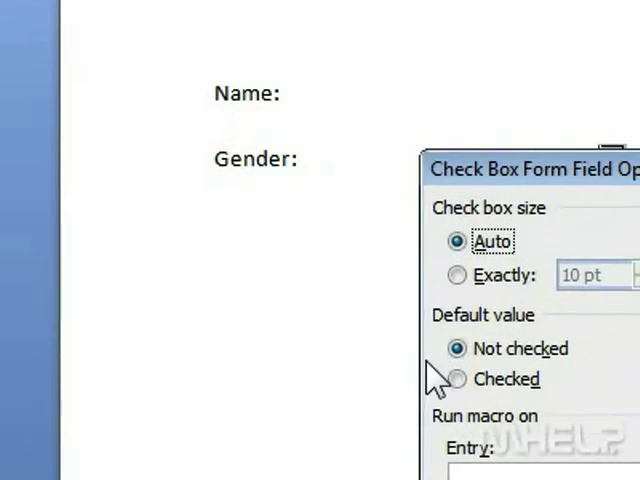
left_click(458, 379)
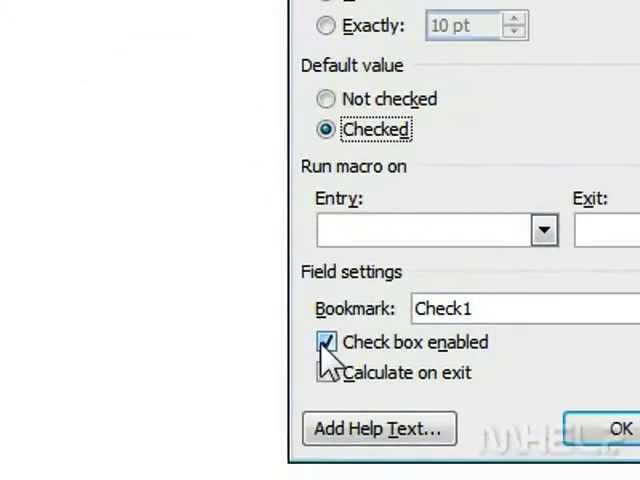
left_click(617, 428)
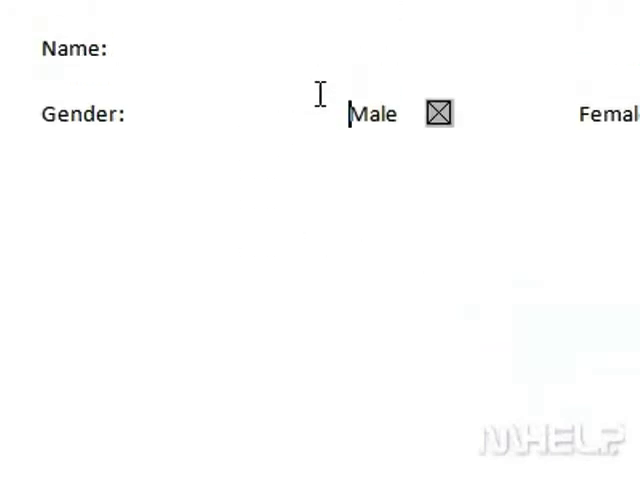